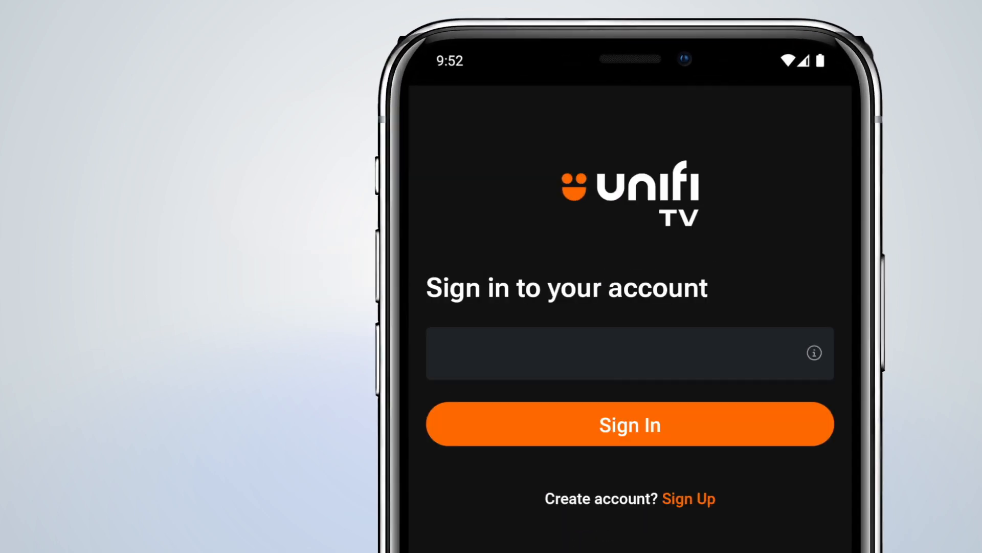
Step: Finish signing in to Unifi TV and choose the viewing profile to reach Home
text(exa)
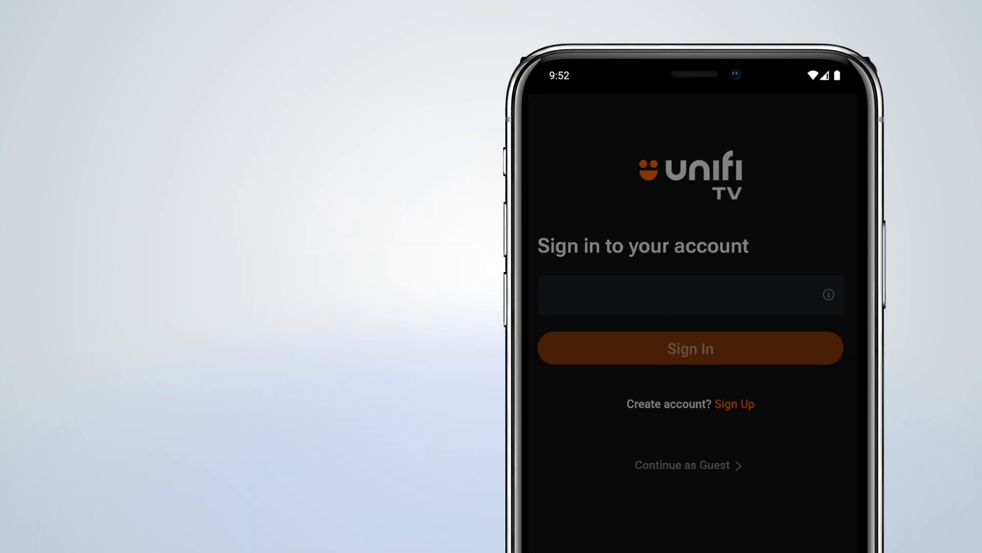
click(690, 348)
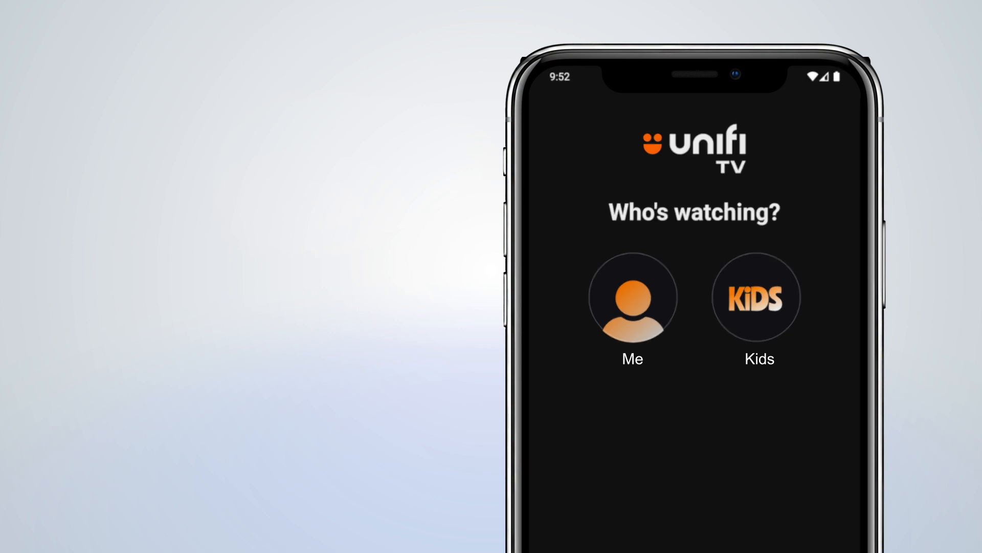
click(632, 296)
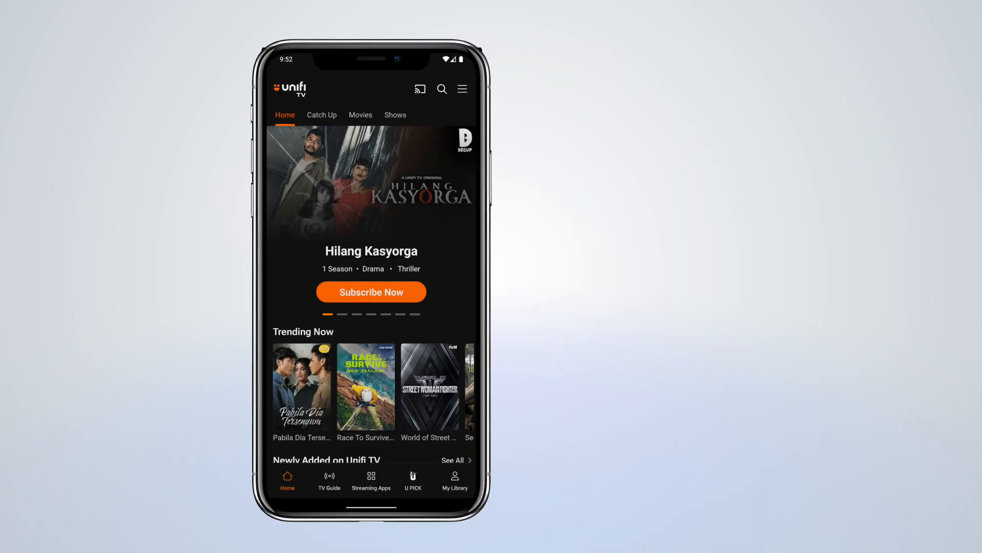